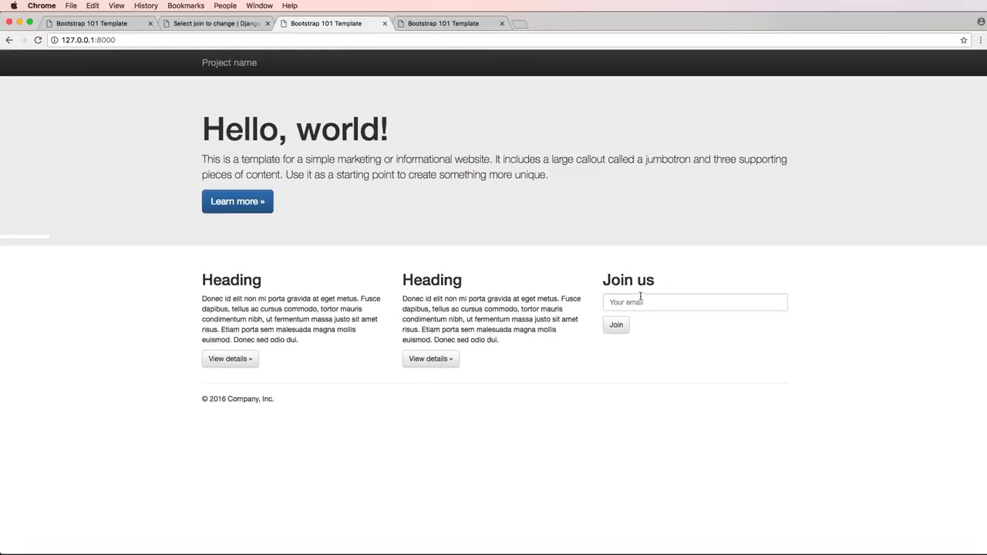
mouse_move(626, 216)
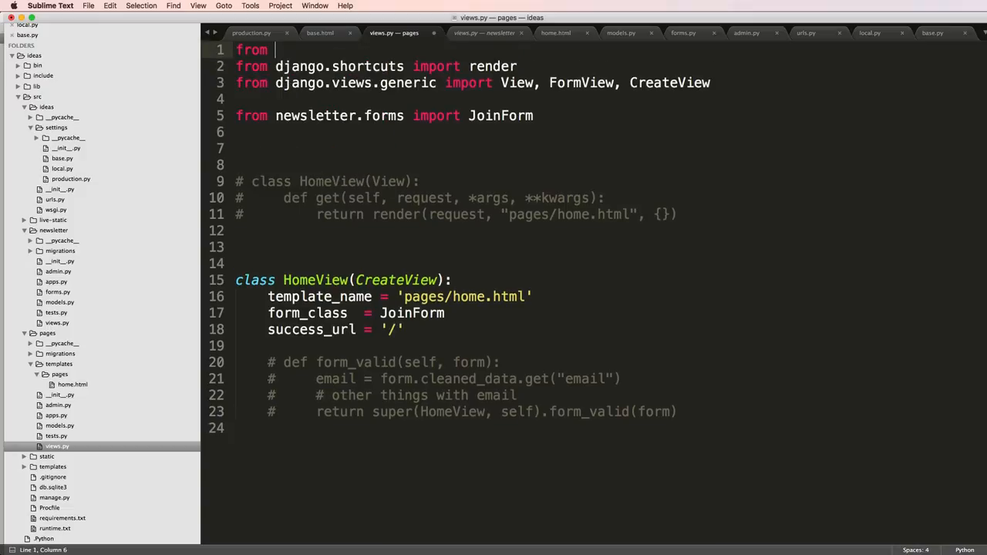
Import SuccessMessageMixin from django.contrib.messages.views and add it to HomeView's base classes
type("django.contrib.messages")
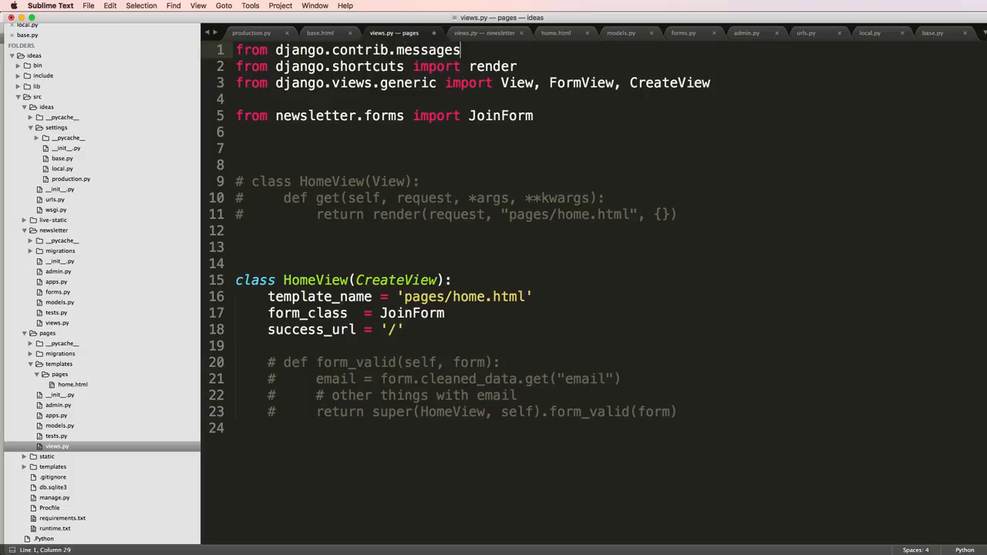
type(".views ip")
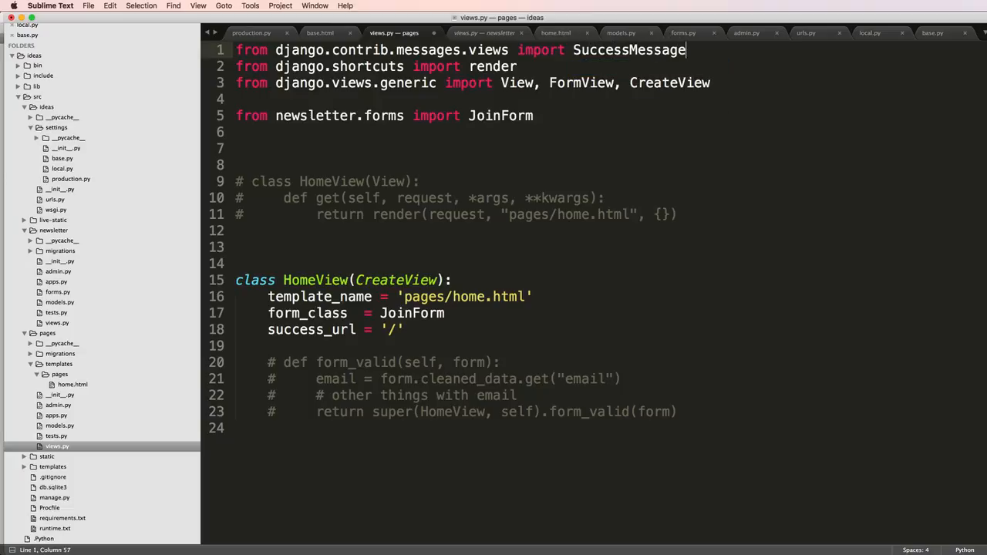
type("Mixin")
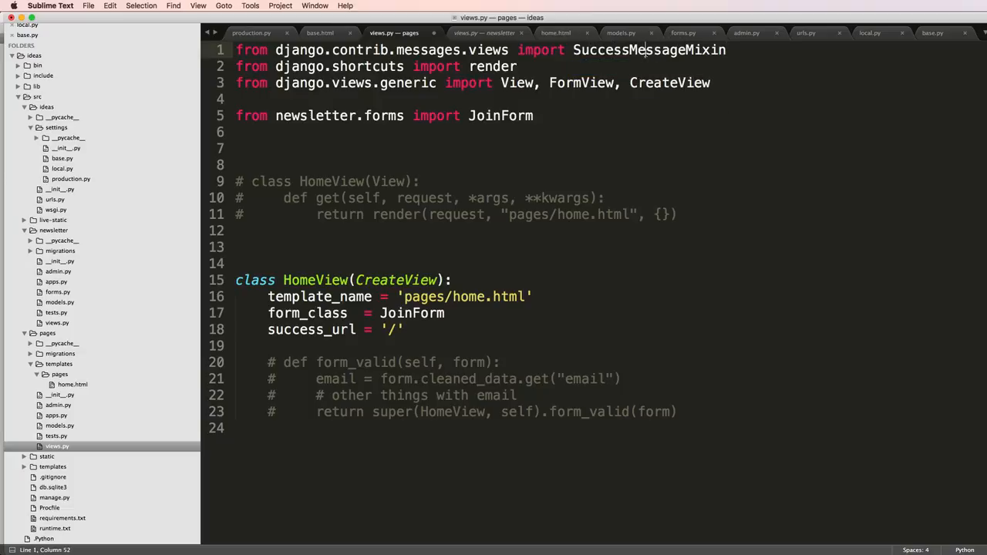
type("SuccessMessageMixin,")
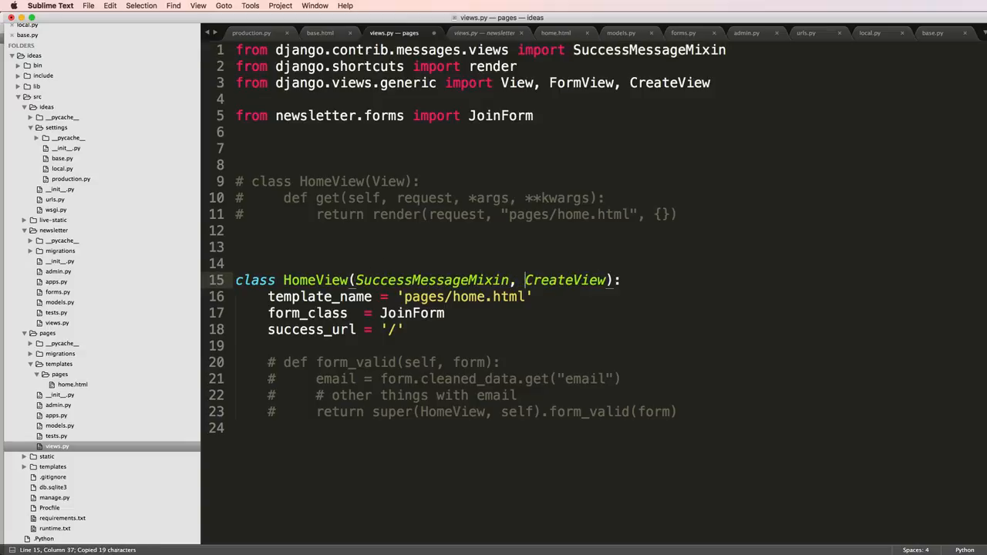
Define get_success_message(self, cleaned_data) that prints cleaned_data and returns "Thank you for joining!"
type("def")
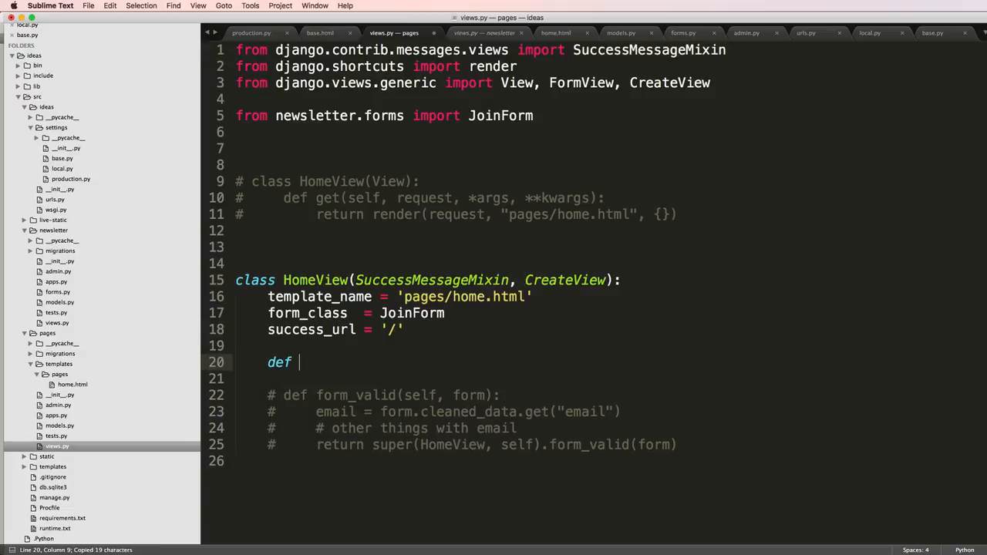
type("get_")
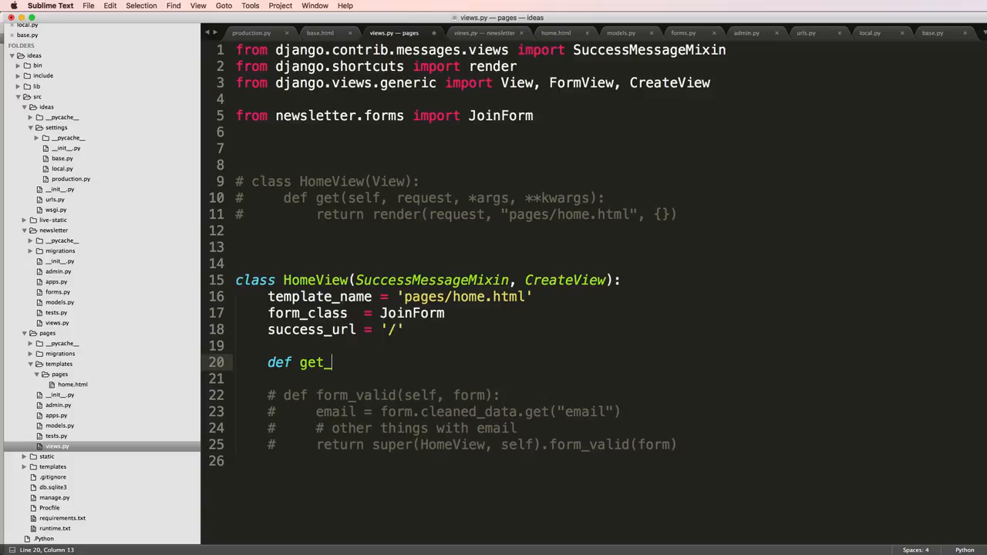
type("success_message")
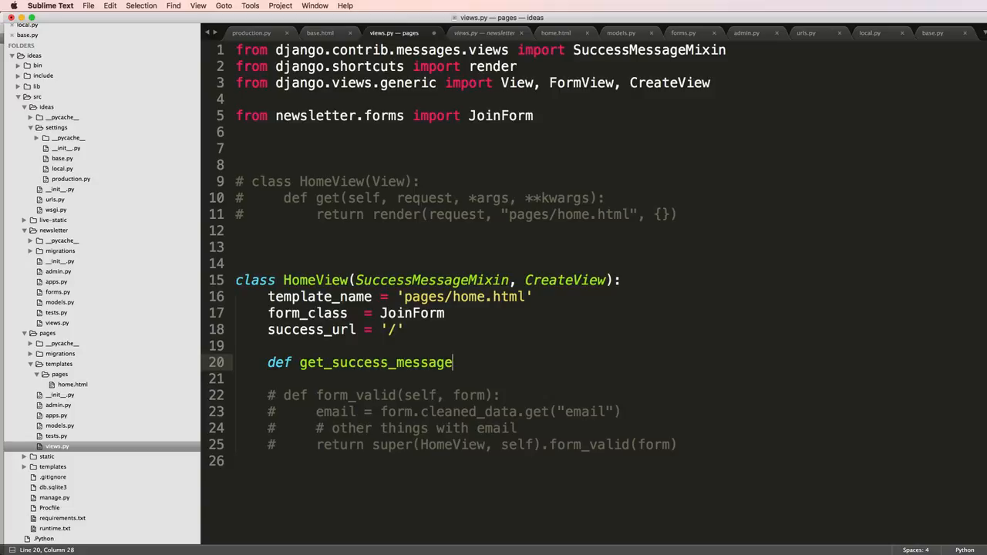
type("(self, cleaned_data):")
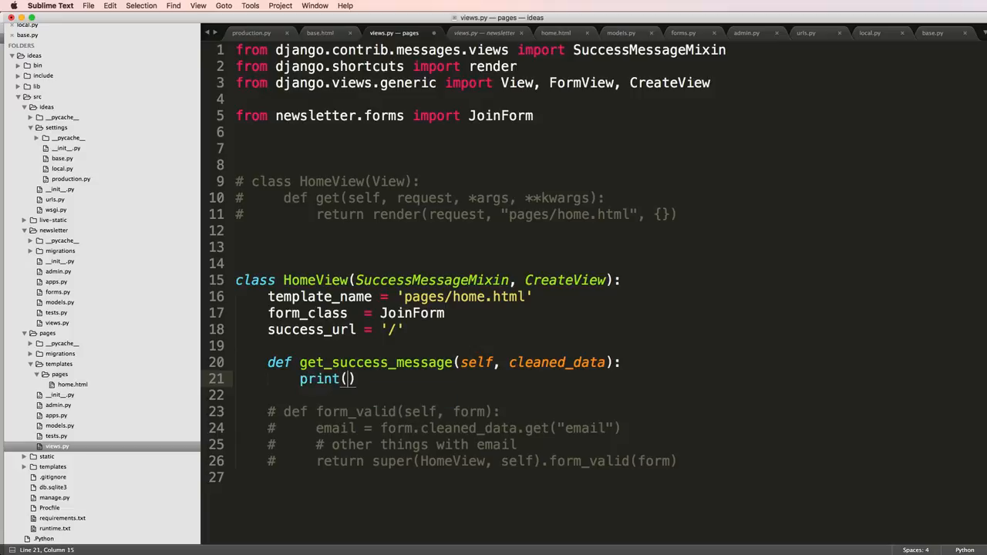
type("cleaned_data")
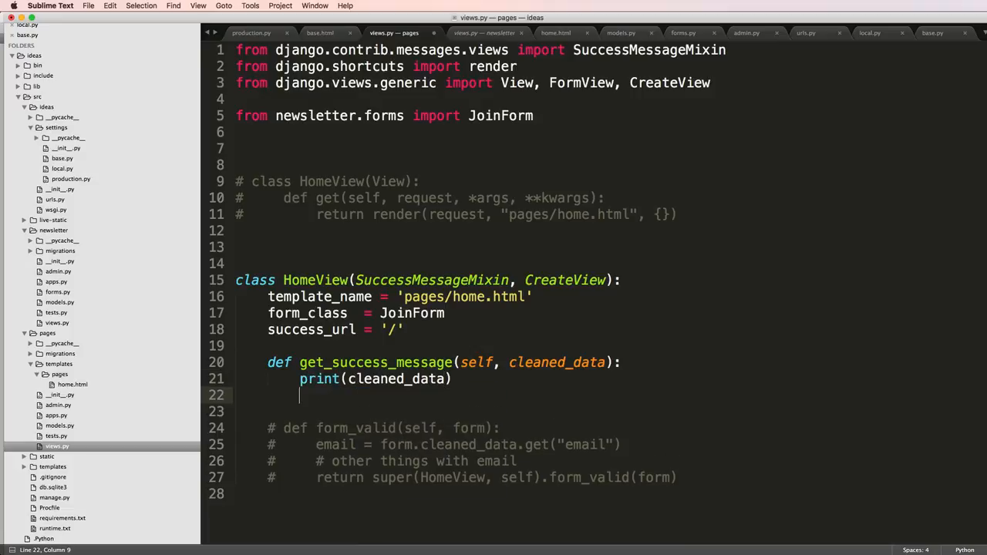
type("return \"\"")
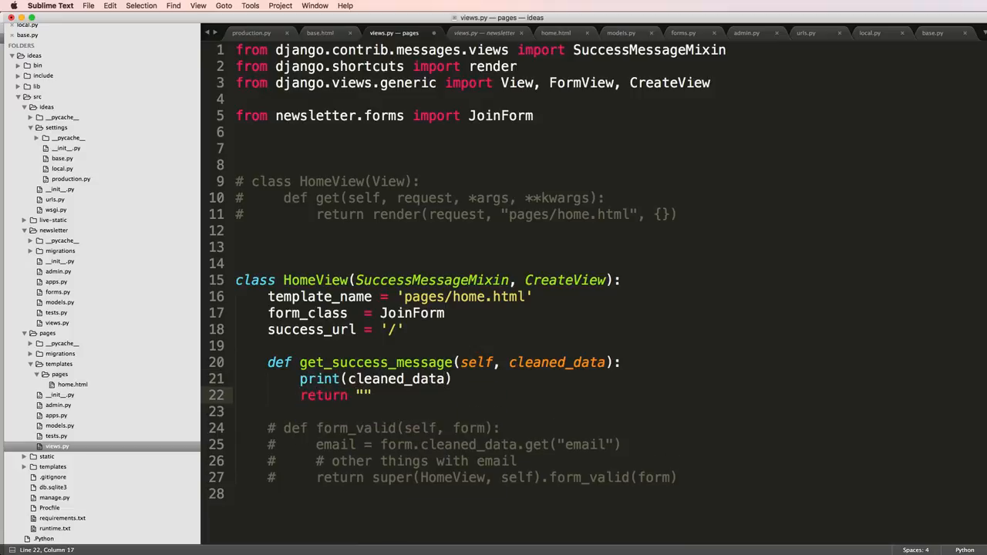
type("Thank you for joining!")
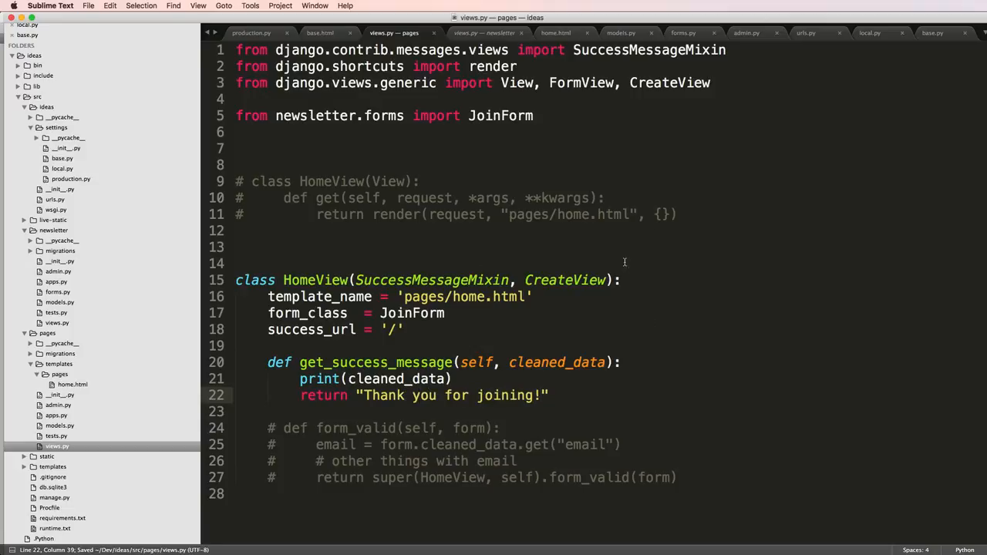
left_click(247, 148)
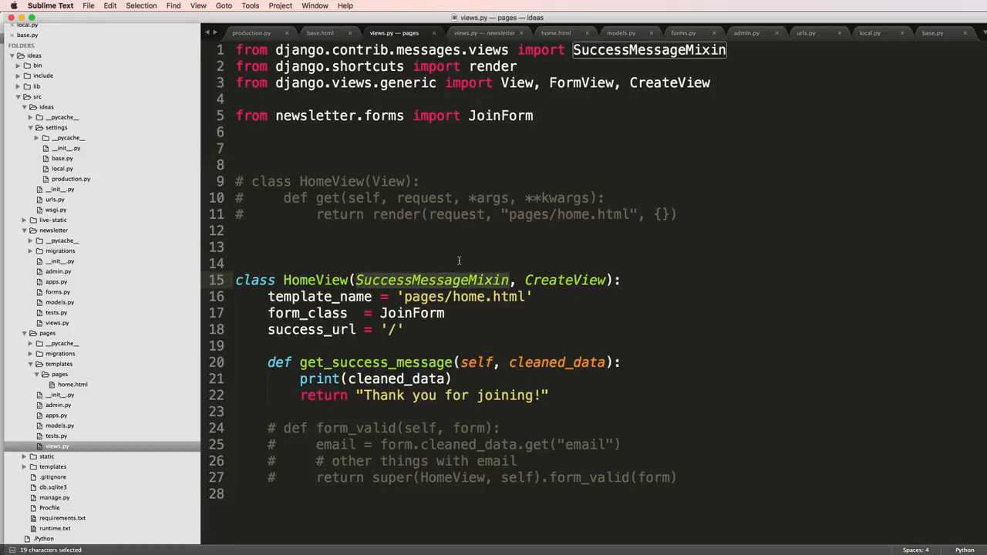
In base.html, add an {% if messages %} check with a {% for message in messages %} loop above the content block
left_click(321, 32)
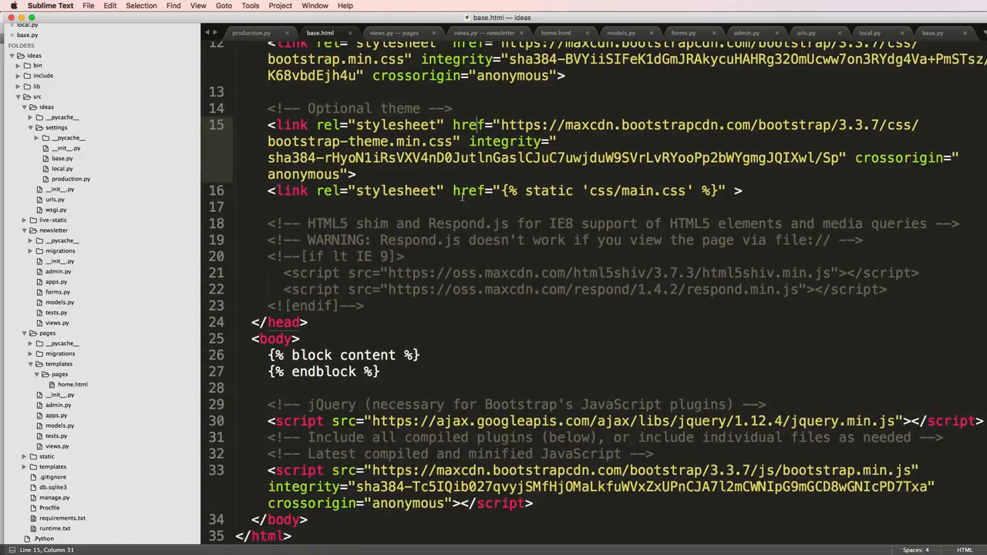
key("enter")
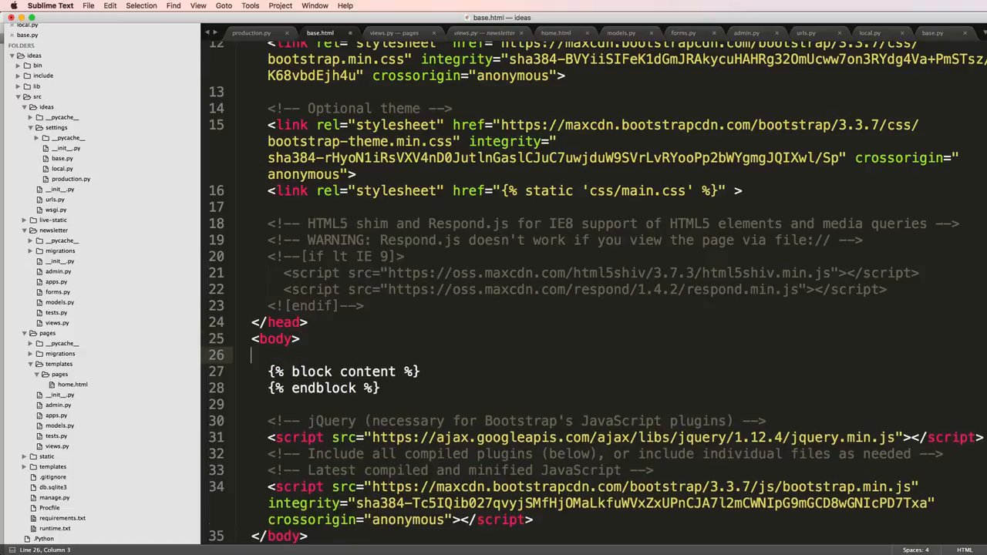
type("{% if messages %")
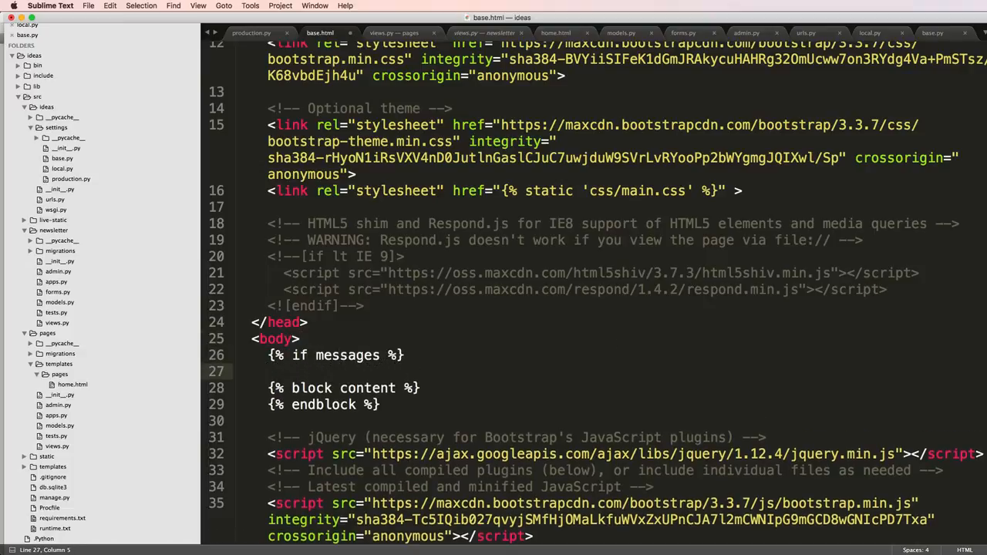
key("enter")
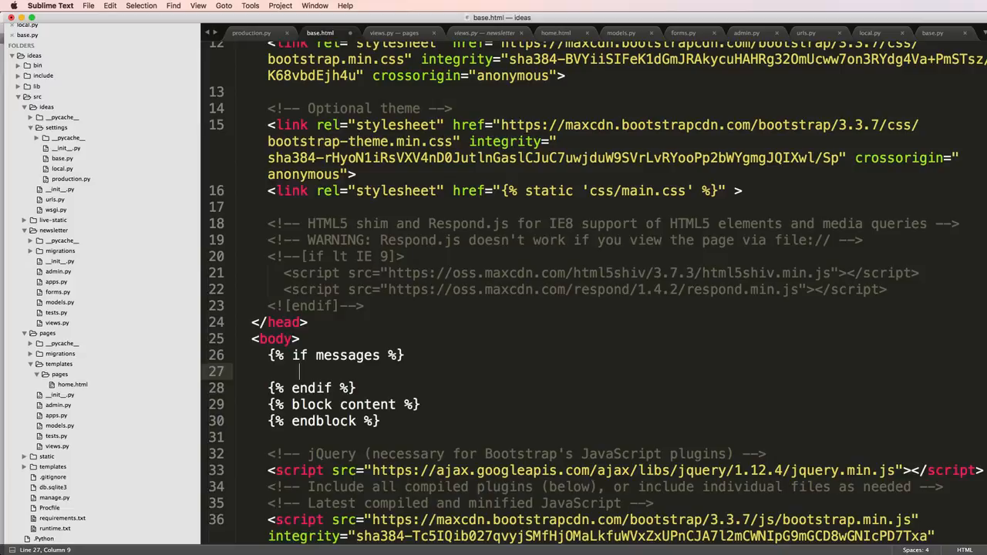
type("{% for message%}")
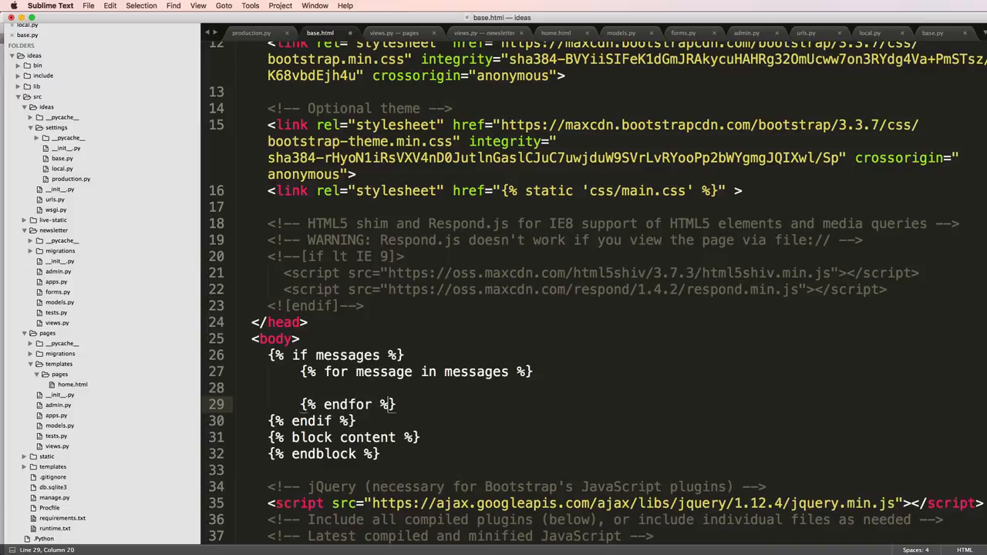
Render each {{ message }} inside a <div class='alert alert-warning'> within the loop
type("<div class='alert")
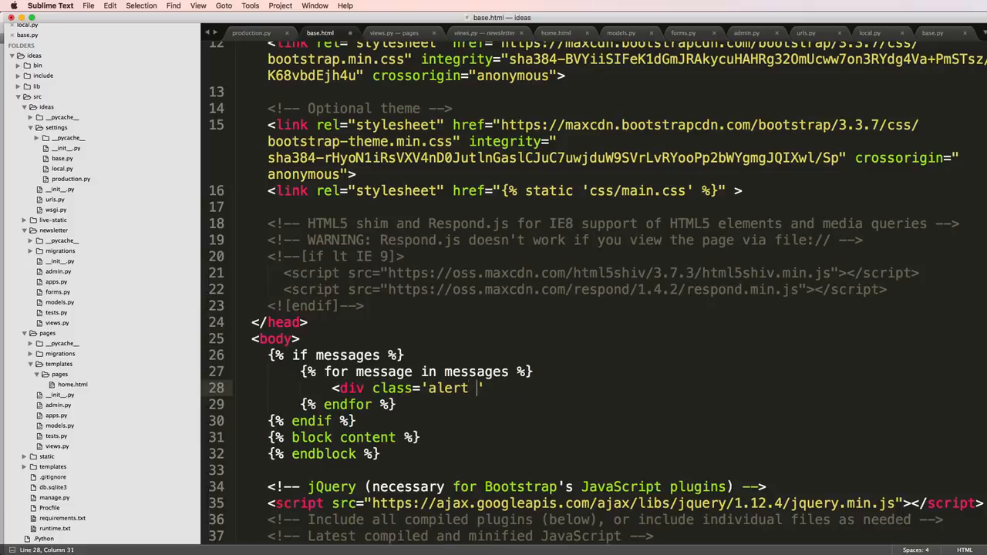
type("alert-")
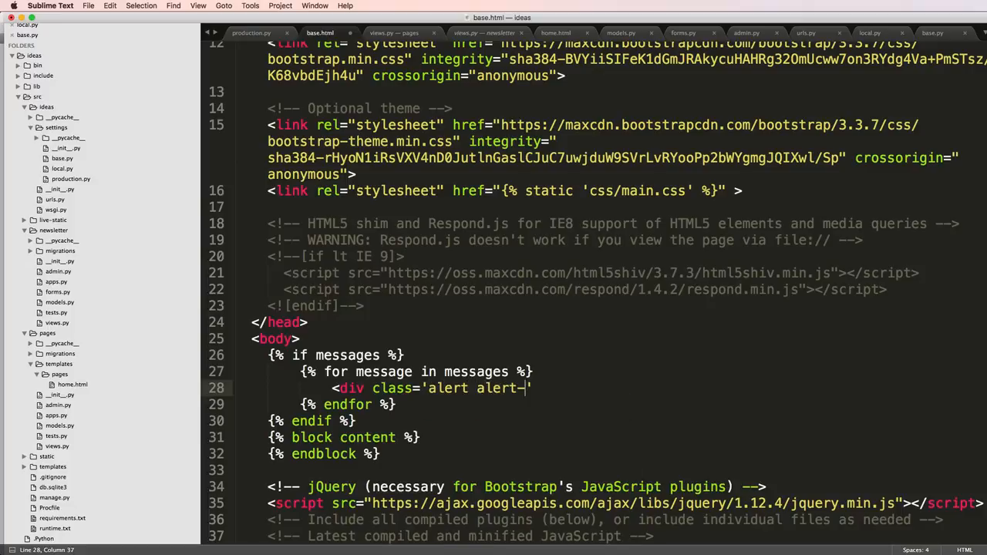
type("warning'>")
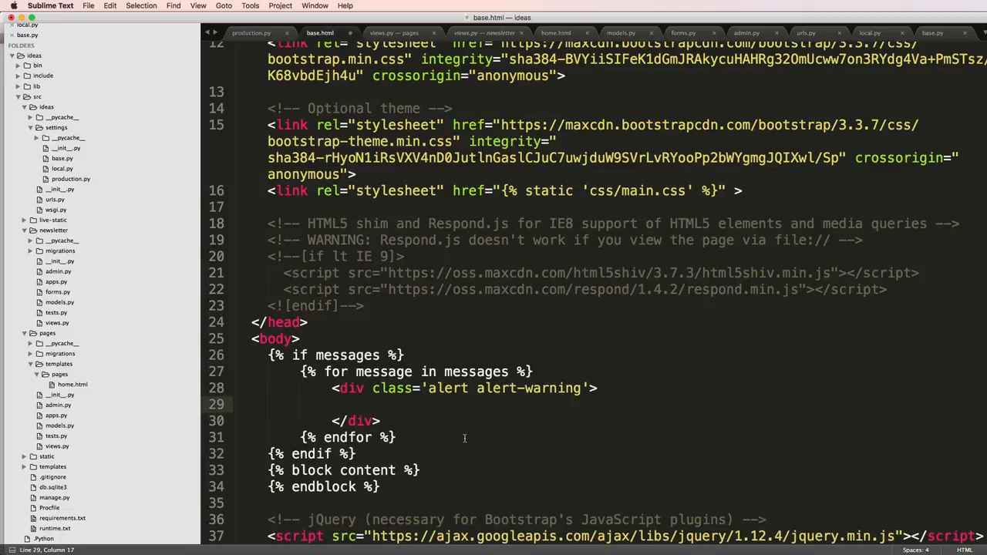
type("{{ me}}")
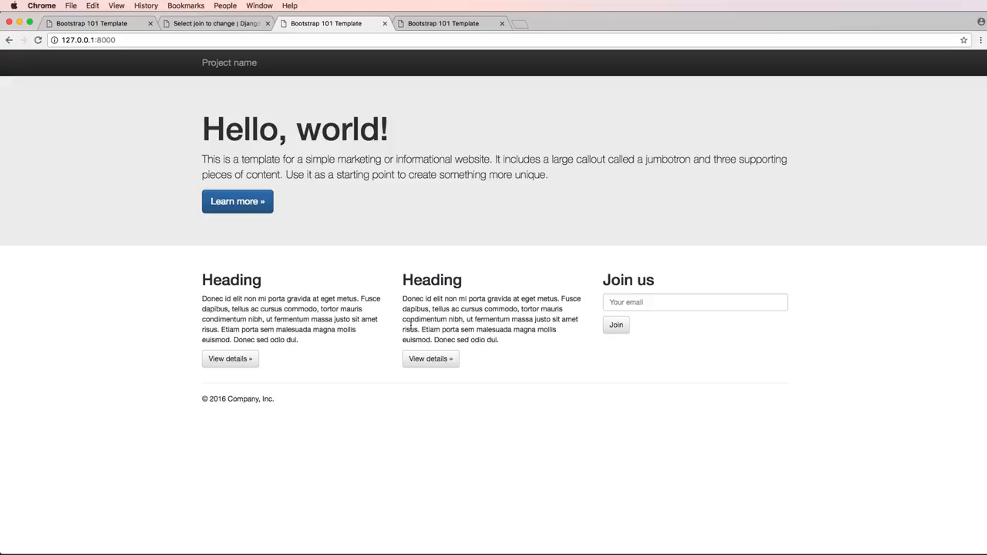
type("ab")
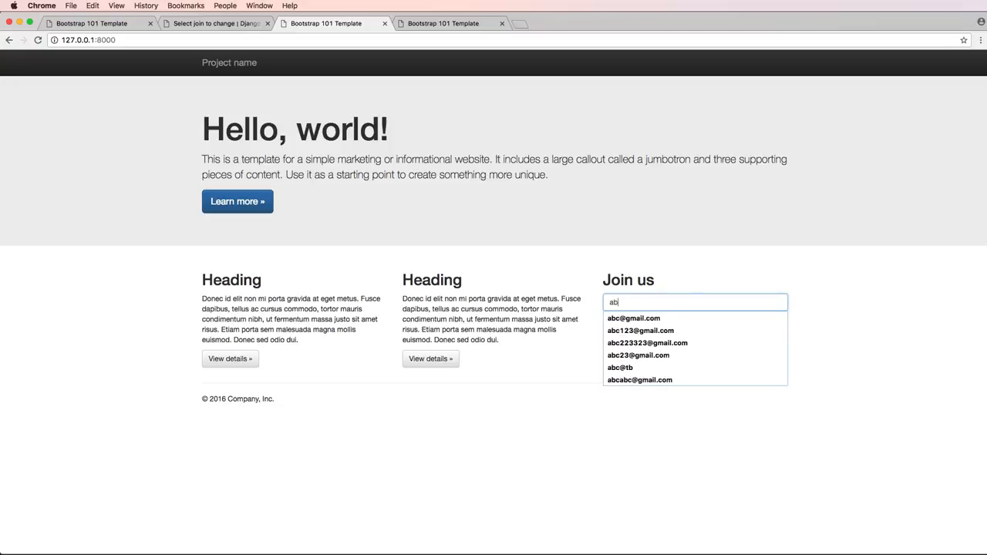
left_click(632, 318)
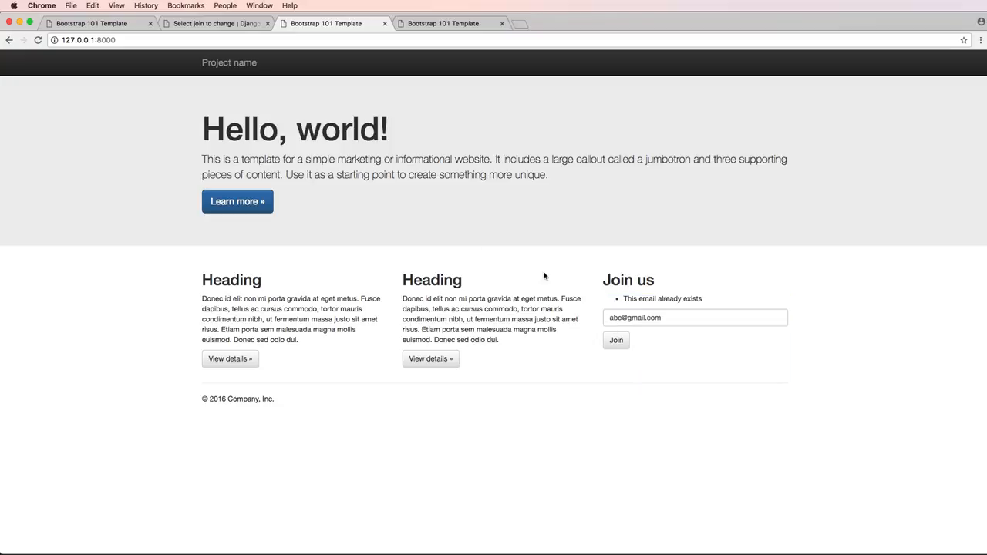
type("123")
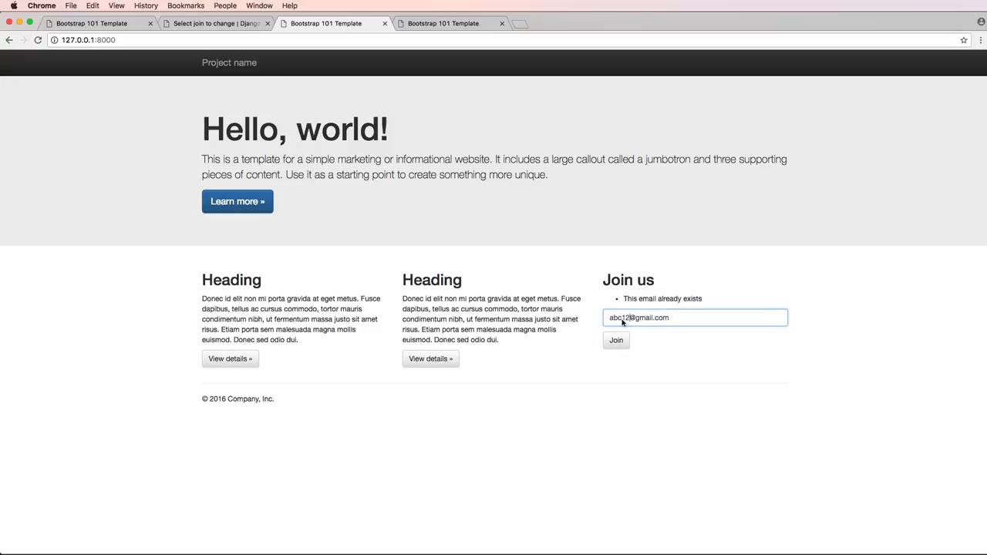
left_click(615, 341)
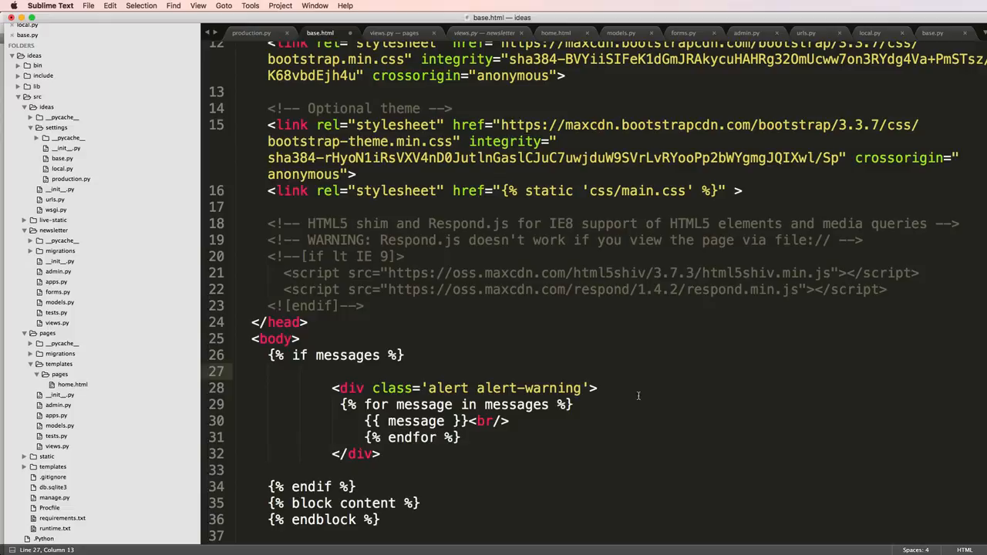
Move the alert-warning div outside the for loop so one alert wraps all messages, each followed by <br/>
type("<div c")
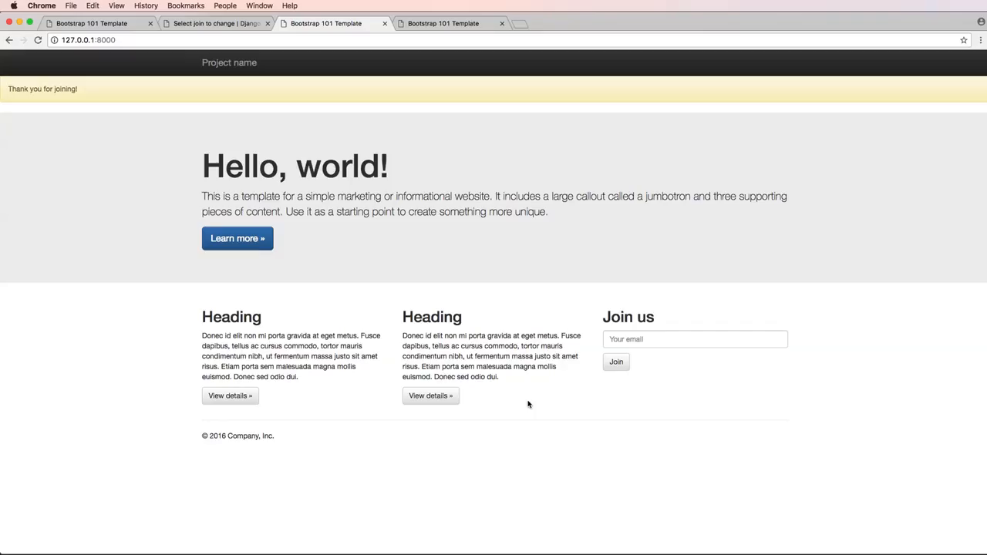
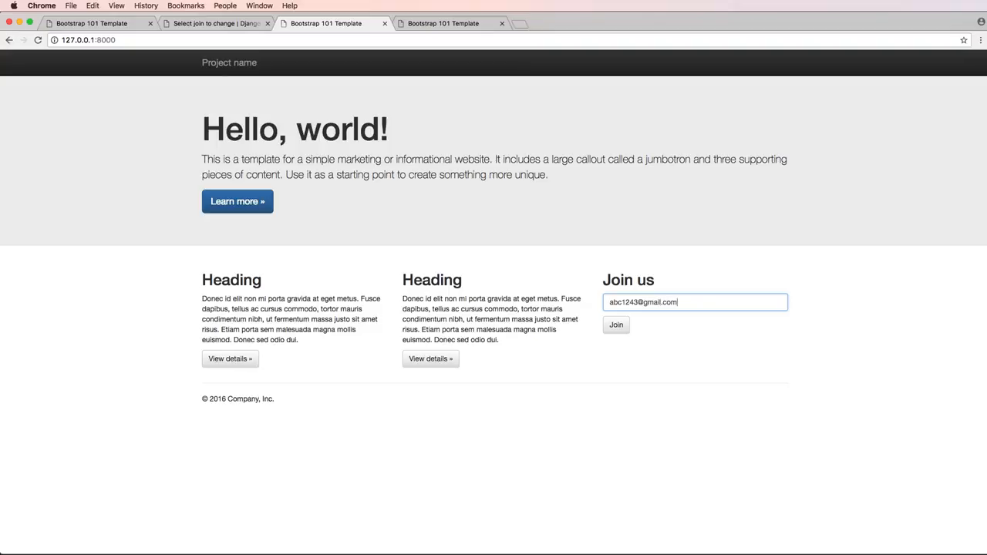
Join with new email abc12..., see the 'Thank you for joining!' bar, then wrap the loop in a container div and recheck
left_click(615, 324)
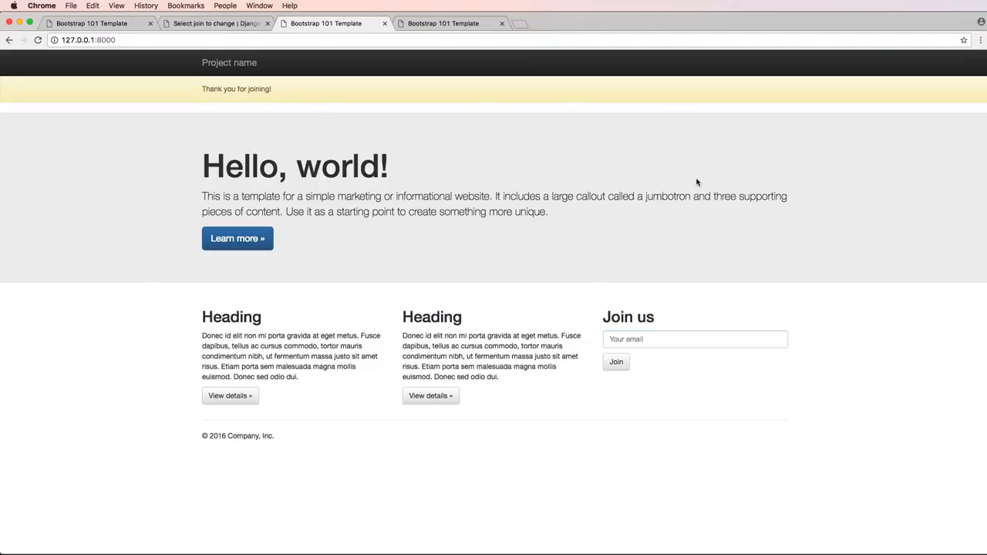
double_click(236, 88)
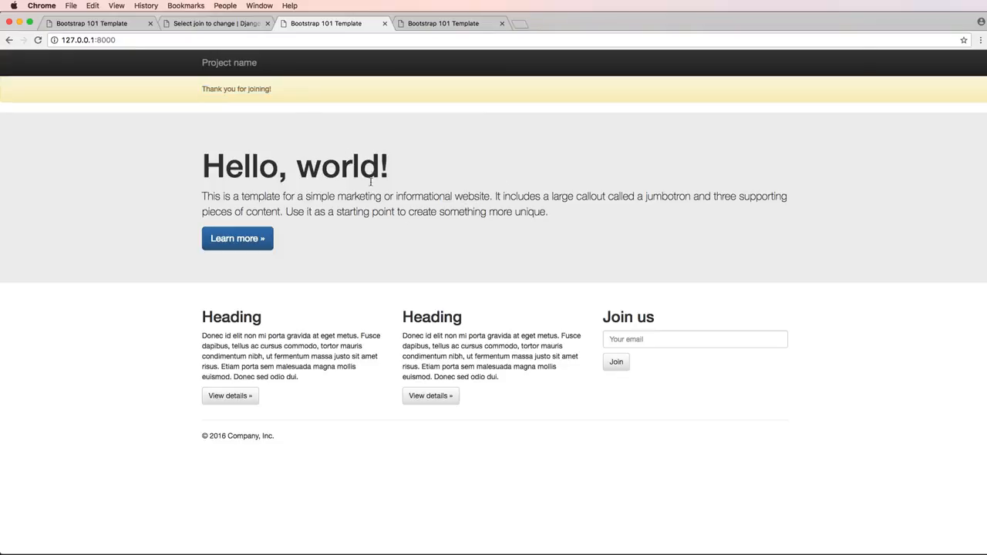
mouse_move(231, 116)
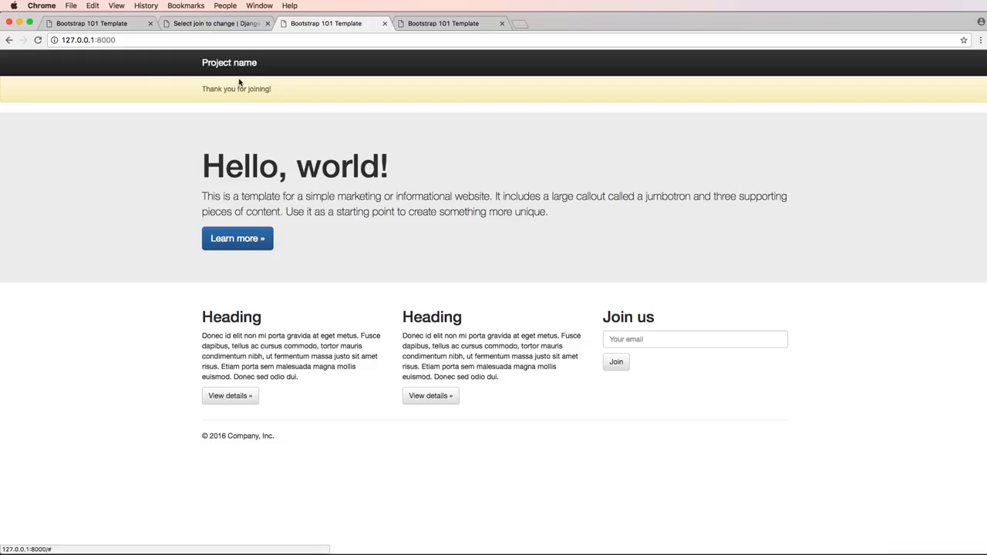
mouse_move(293, 111)
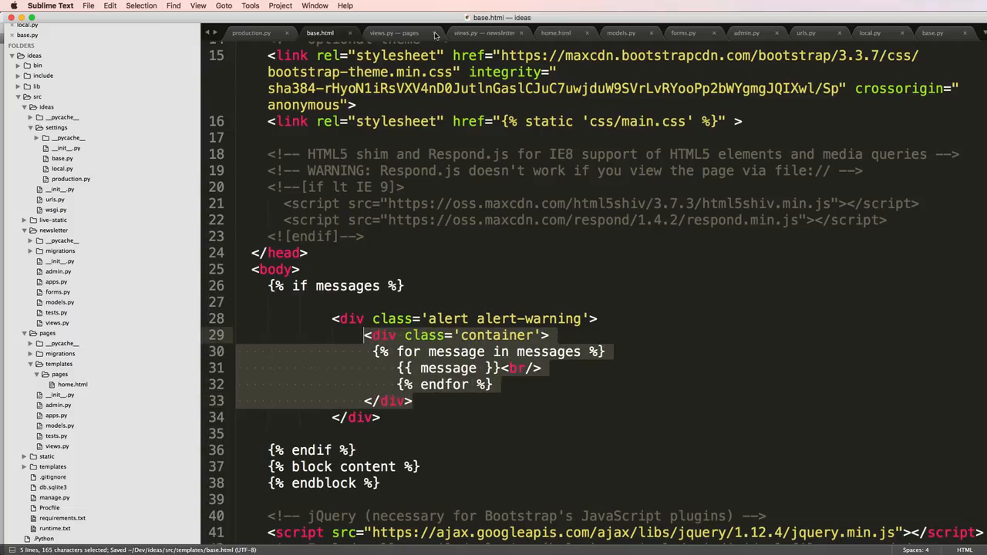
left_click(484, 32)
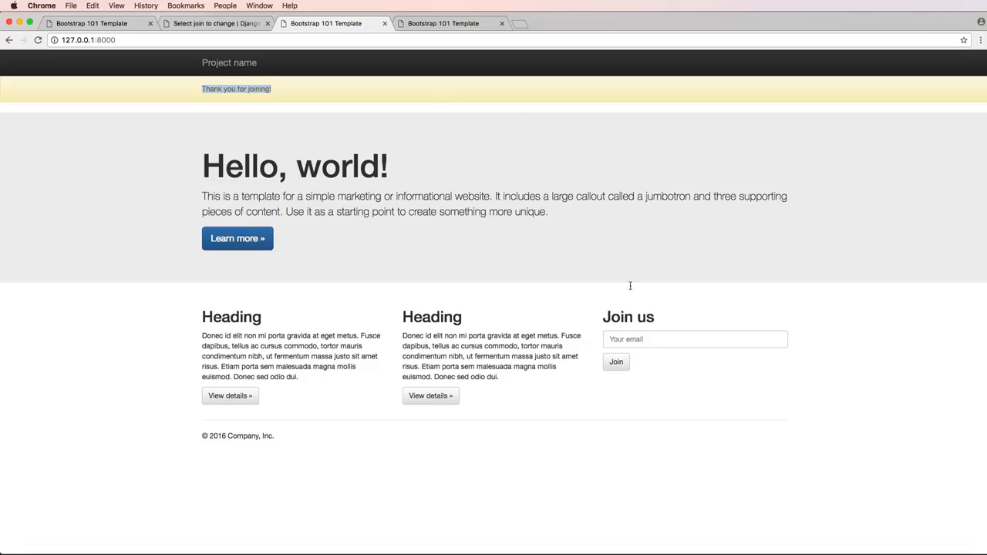
mouse_move(796, 316)
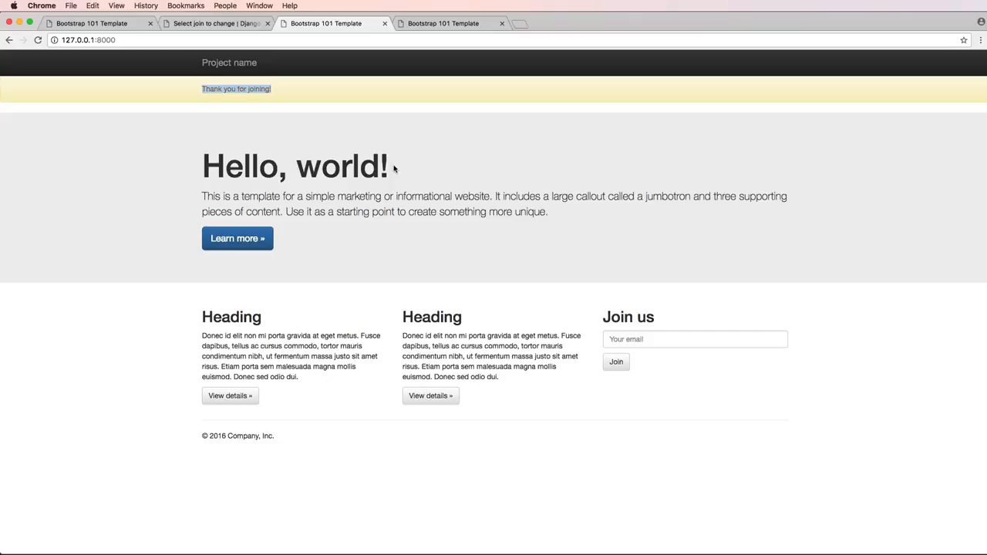
mouse_move(394, 179)
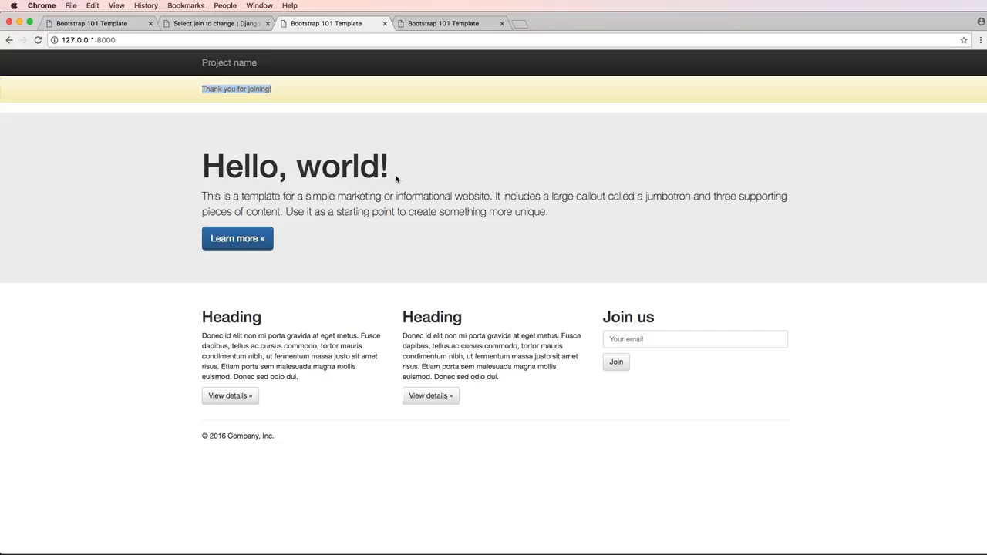